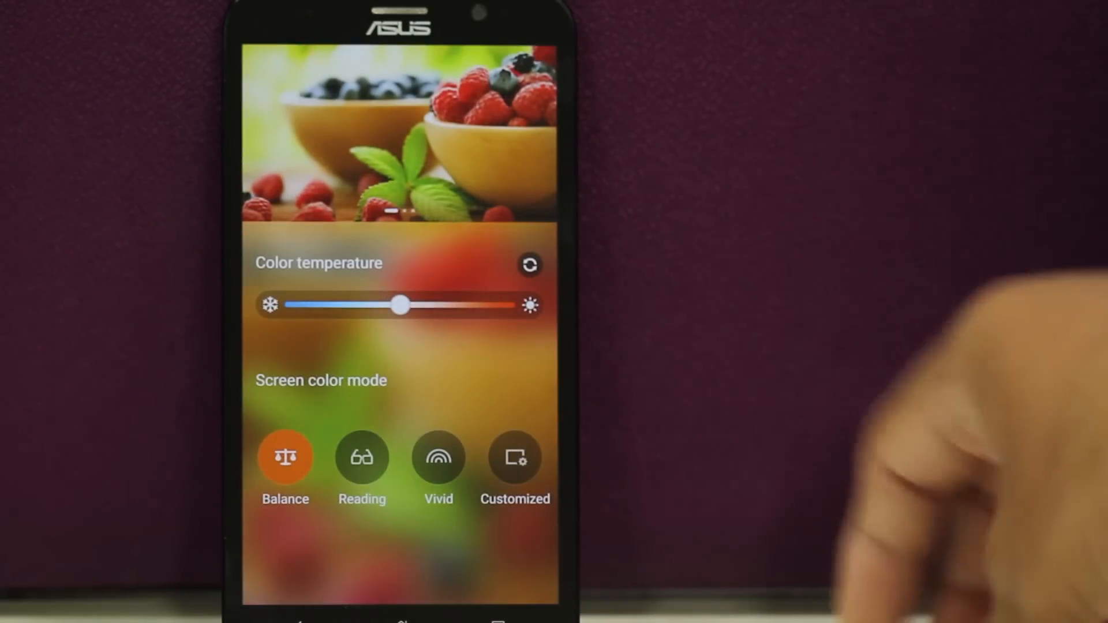
- Try Reading mode with stronger filtering, then set the screen colour mode to Vivid
click(361, 456)
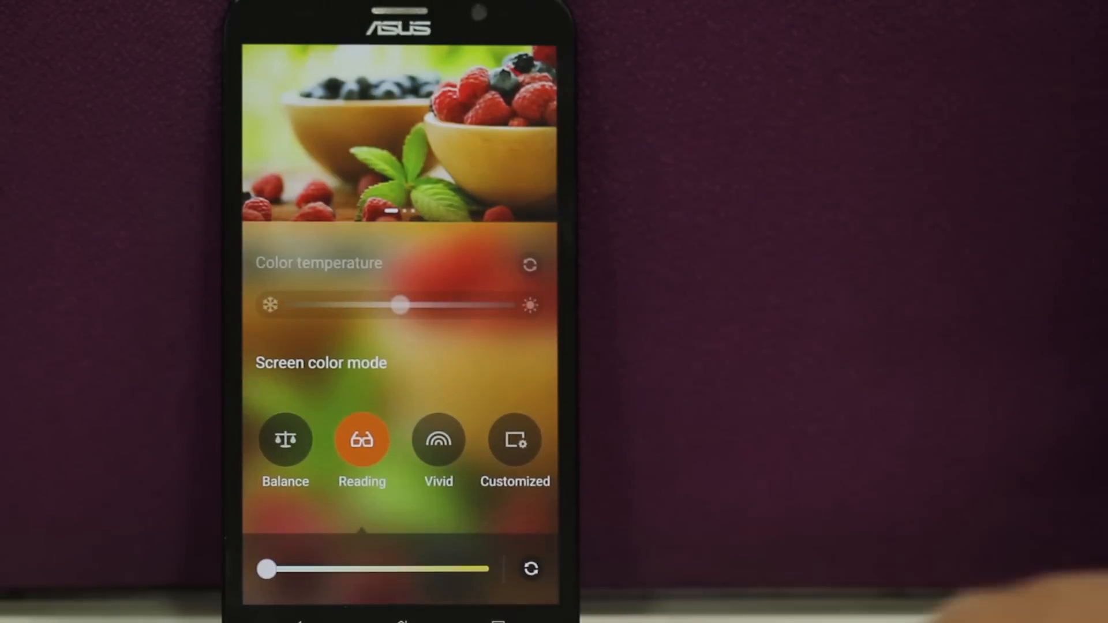
drag(267, 569, 425, 570)
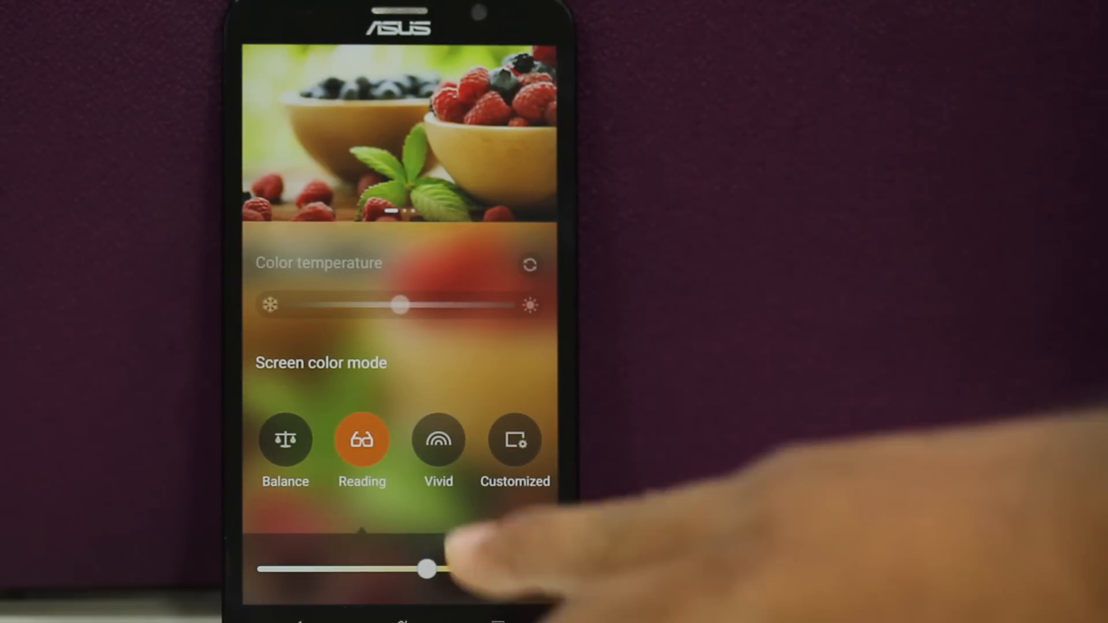
click(439, 459)
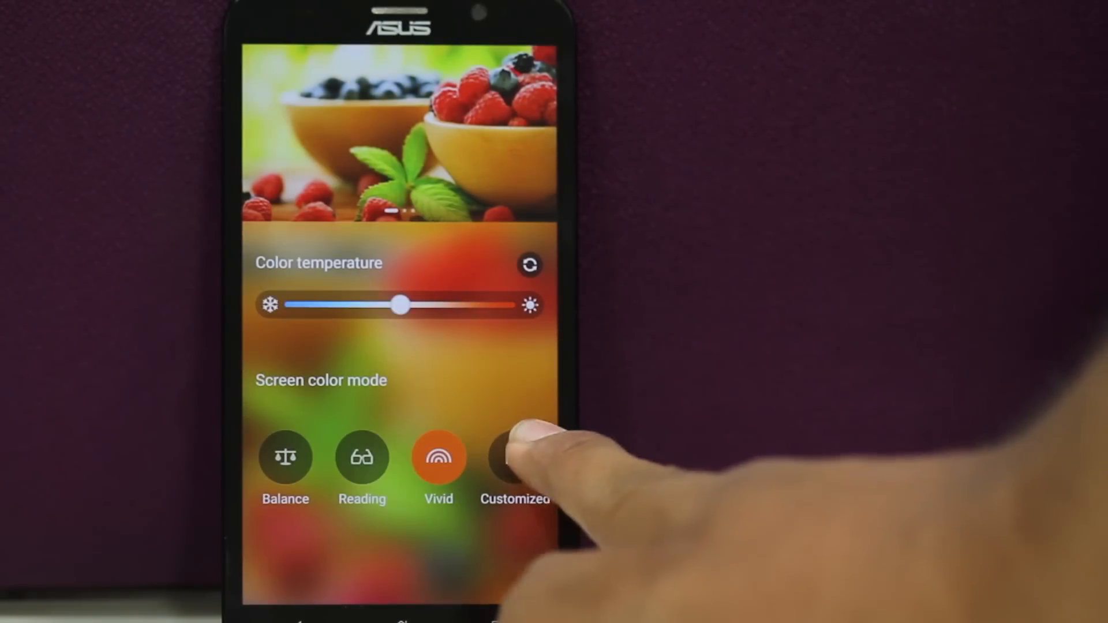
click(515, 459)
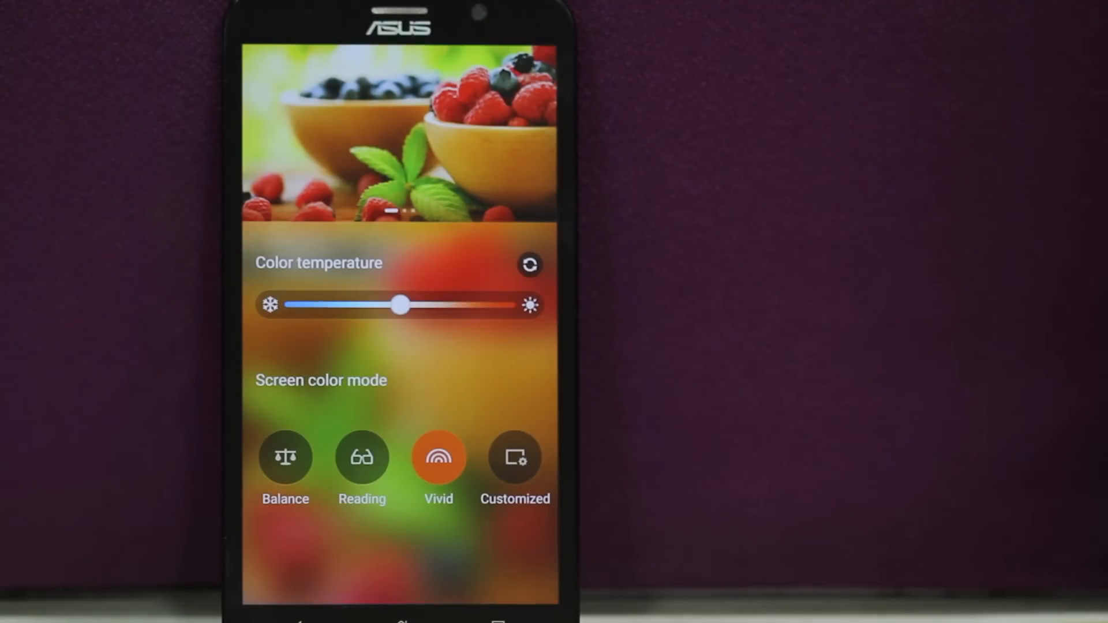
click(515, 459)
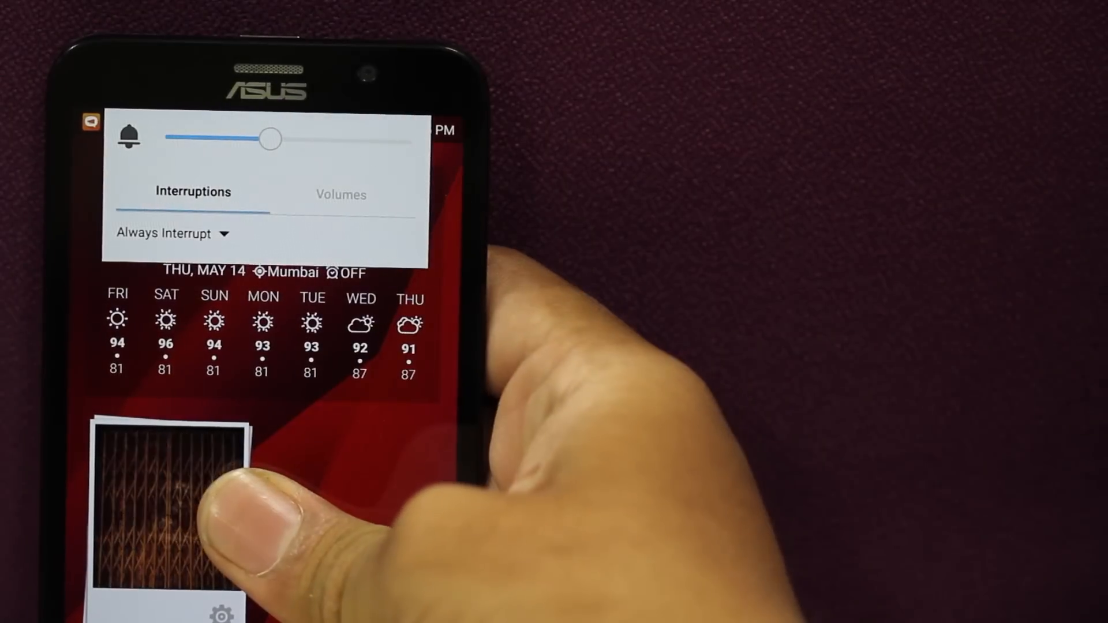
- Swipe across the volume panel to reach the interruptions controls
drag(269, 139, 156, 136)
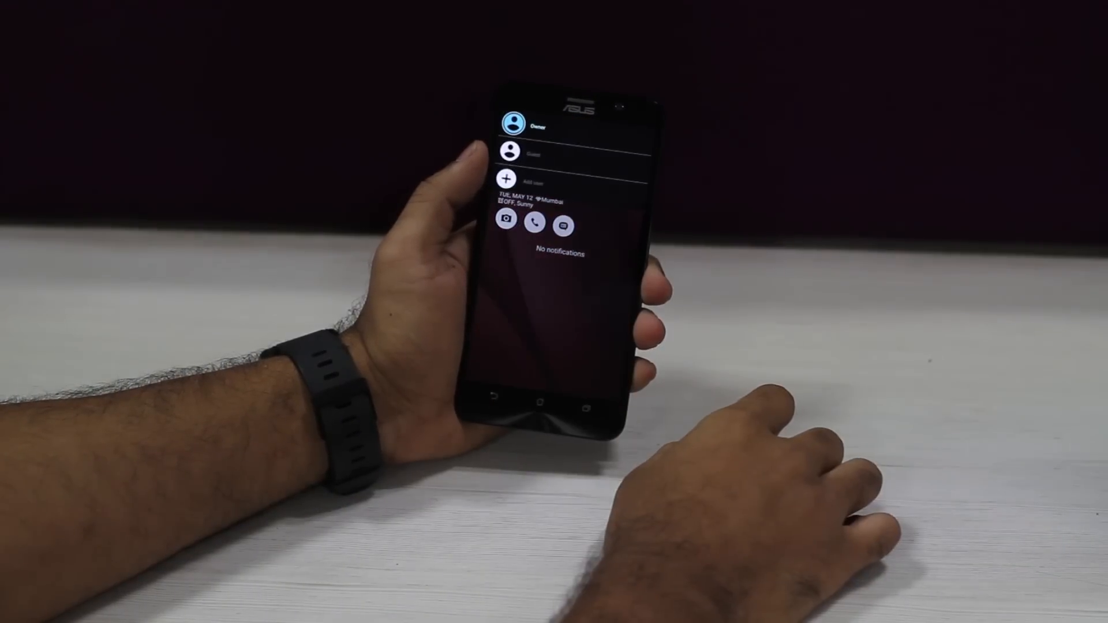
- Show the user list with Owner, Guest and add-user profiles from the notification shade
click(508, 180)
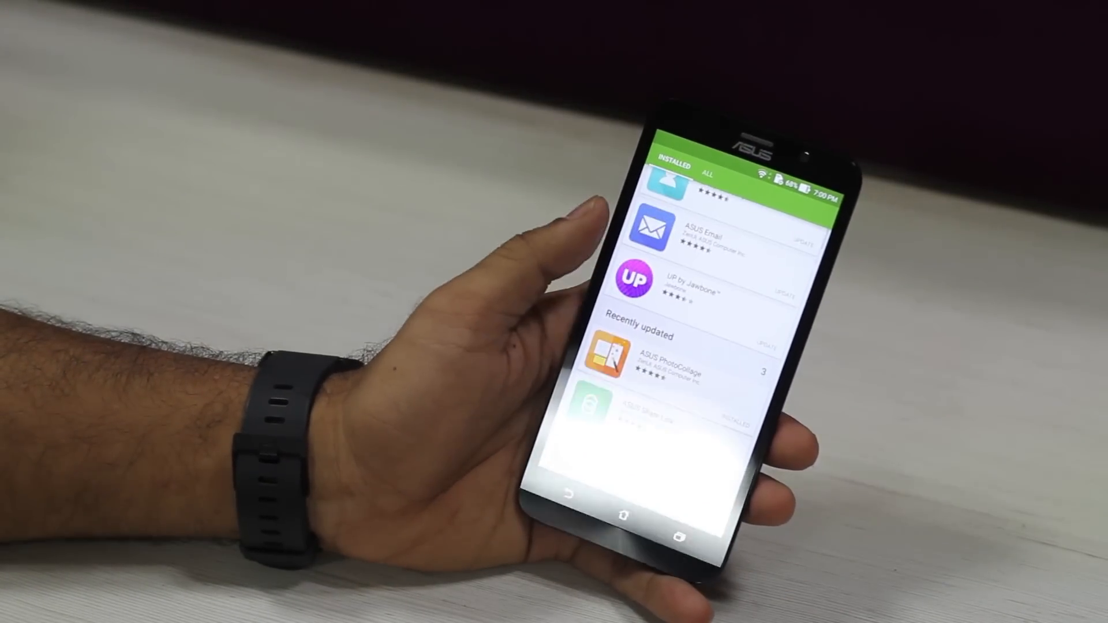
- Scroll through the Installed apps list down to ASUS Keyboard
scroll(down, 3)
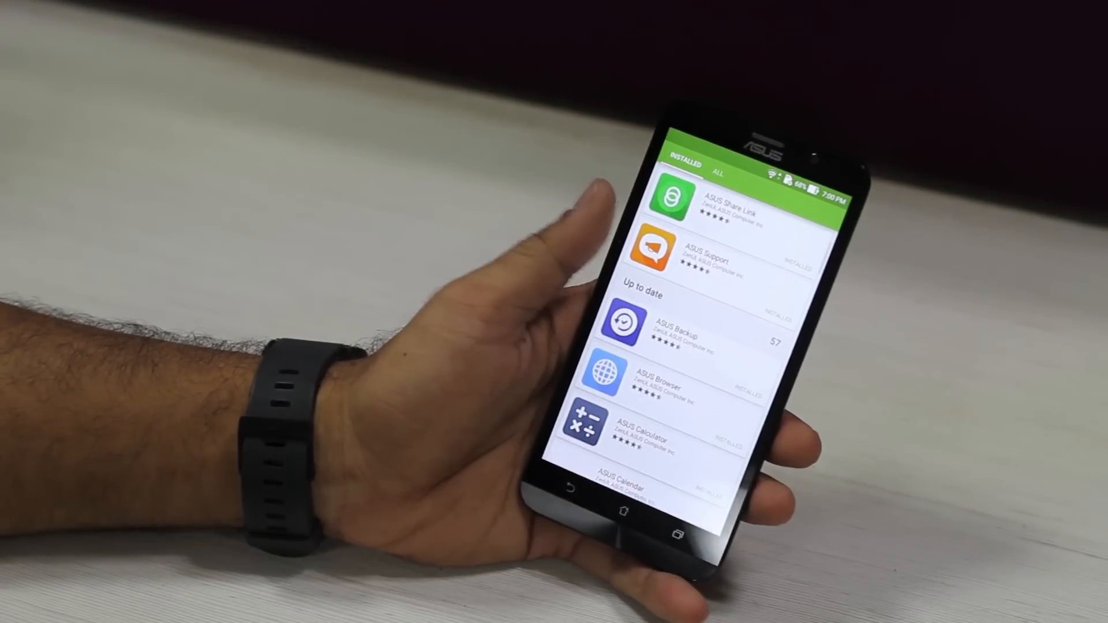
scroll(down, 3)
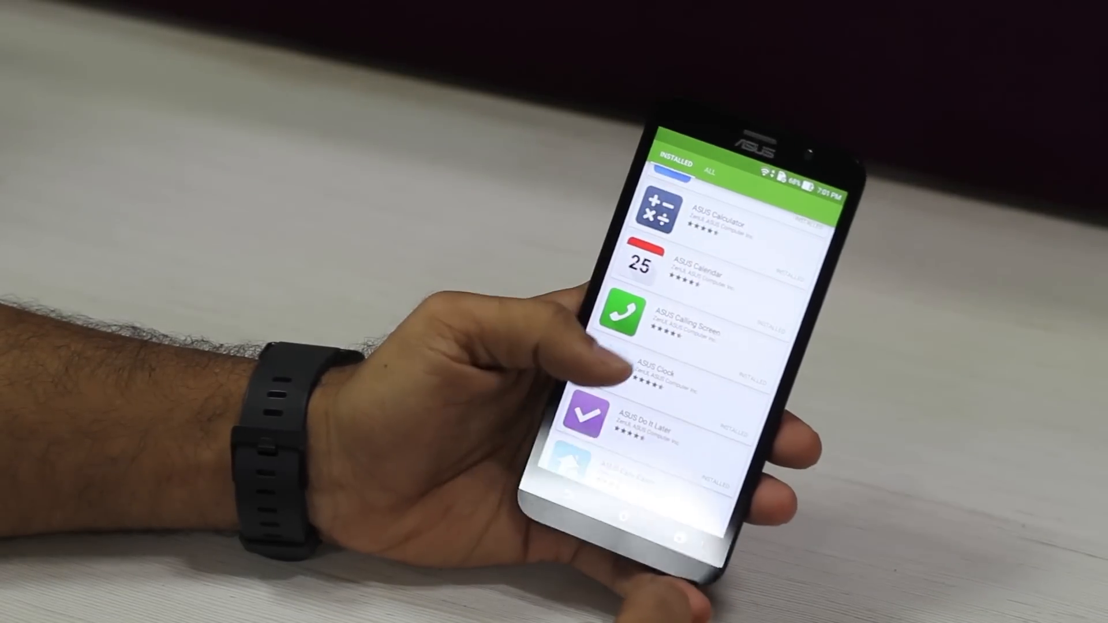
scroll(down, 3)
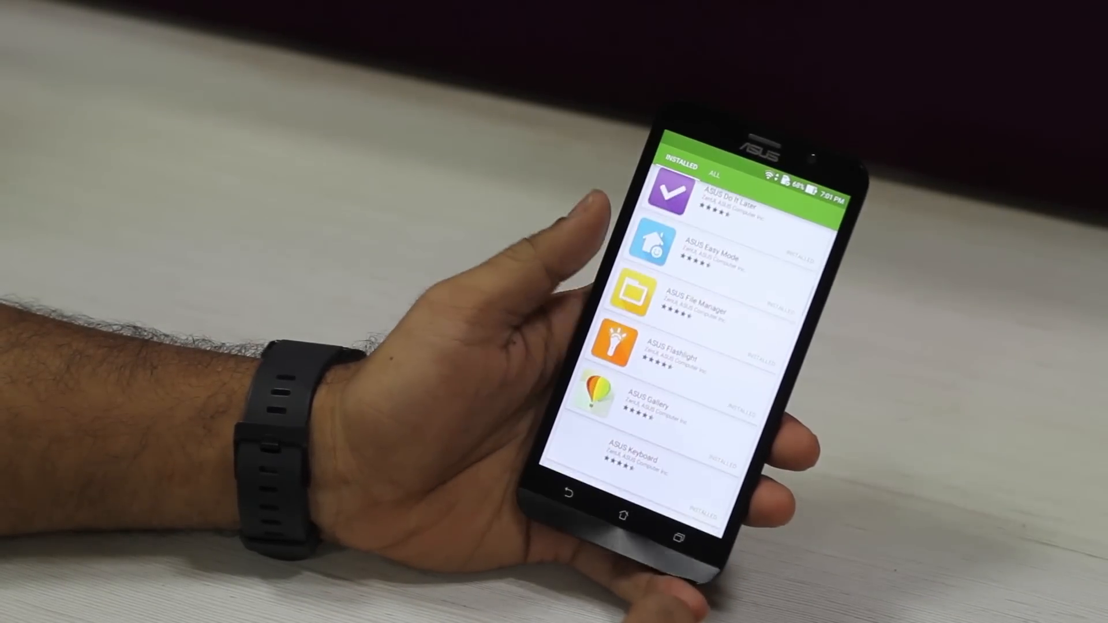
scroll(down, 3)
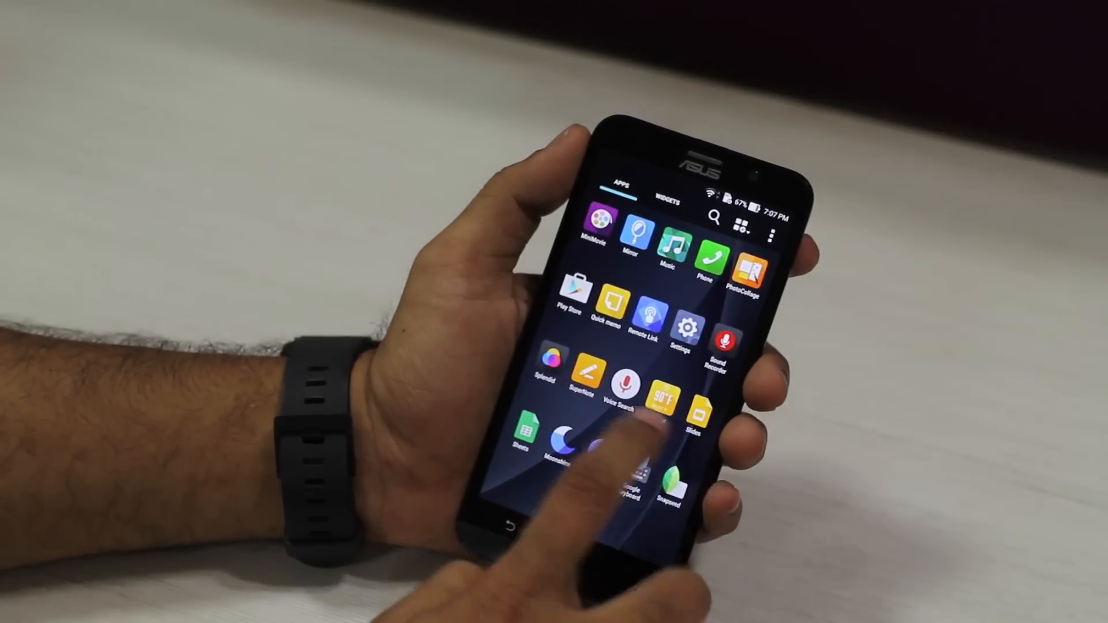
- Swipe the app drawer back to its first page and choose an app icon
scroll(left, 3)
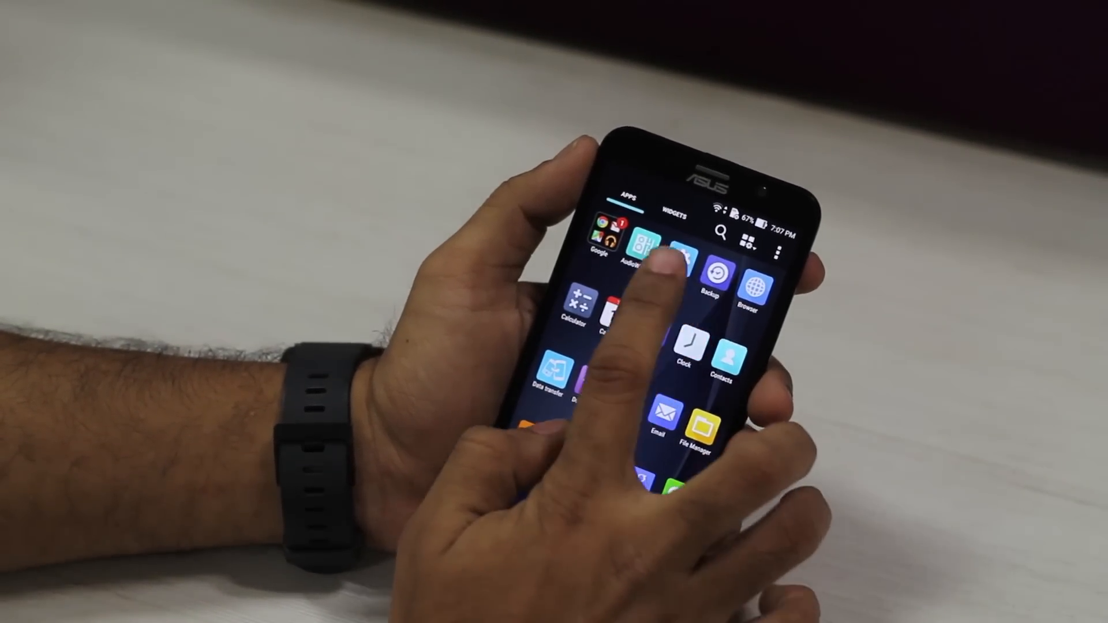
click(681, 268)
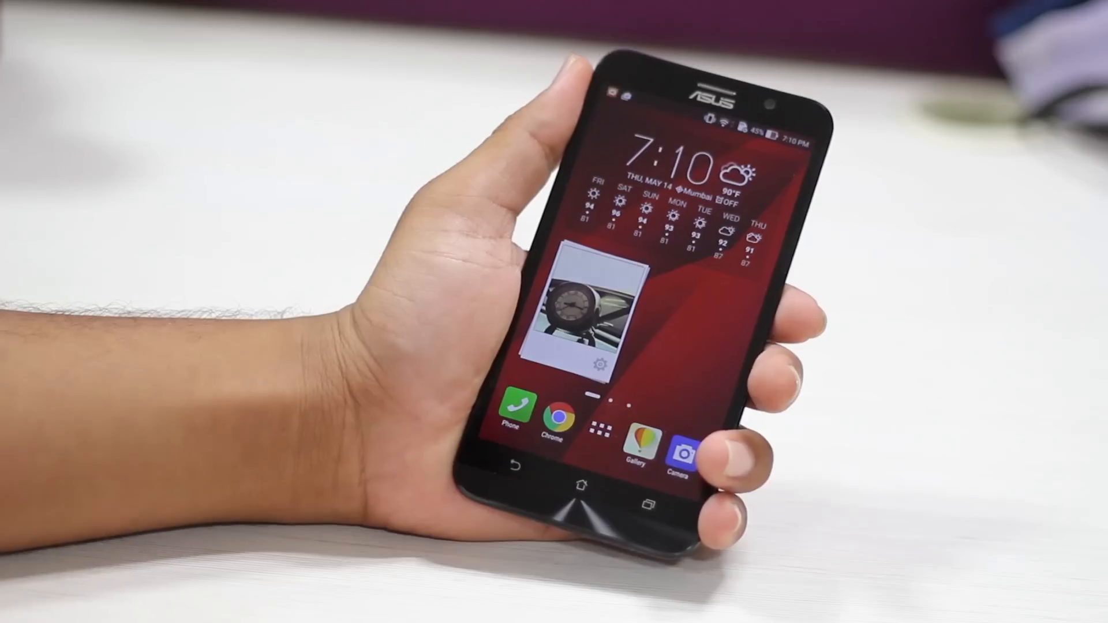
- Launch an app from the home screen dock
click(681, 452)
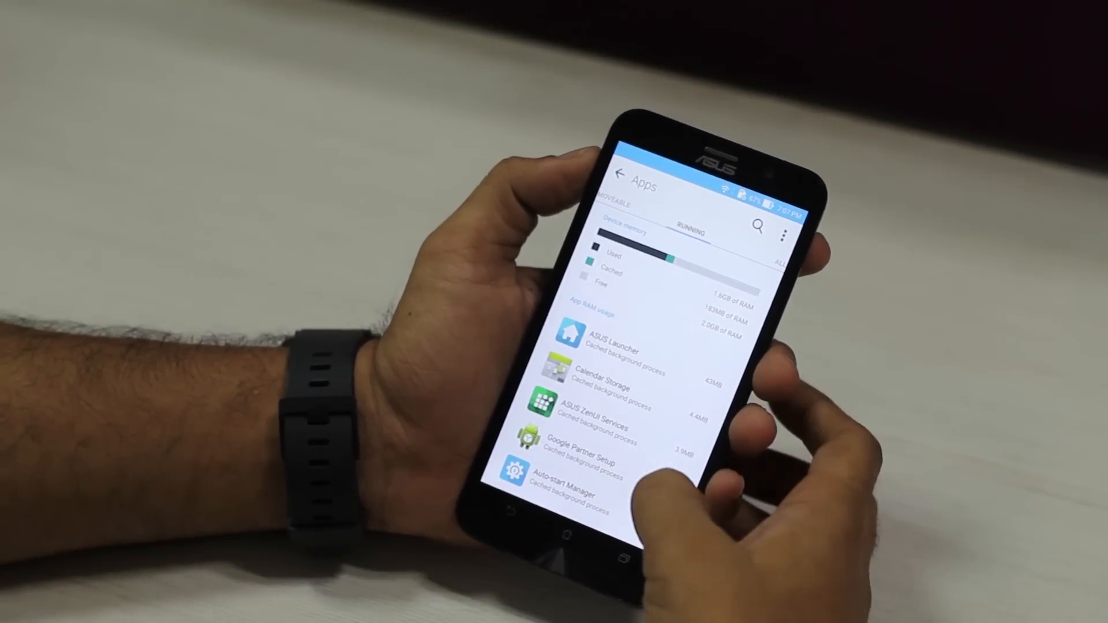
- Scroll through the running processes and their RAM use
scroll(down, 3)
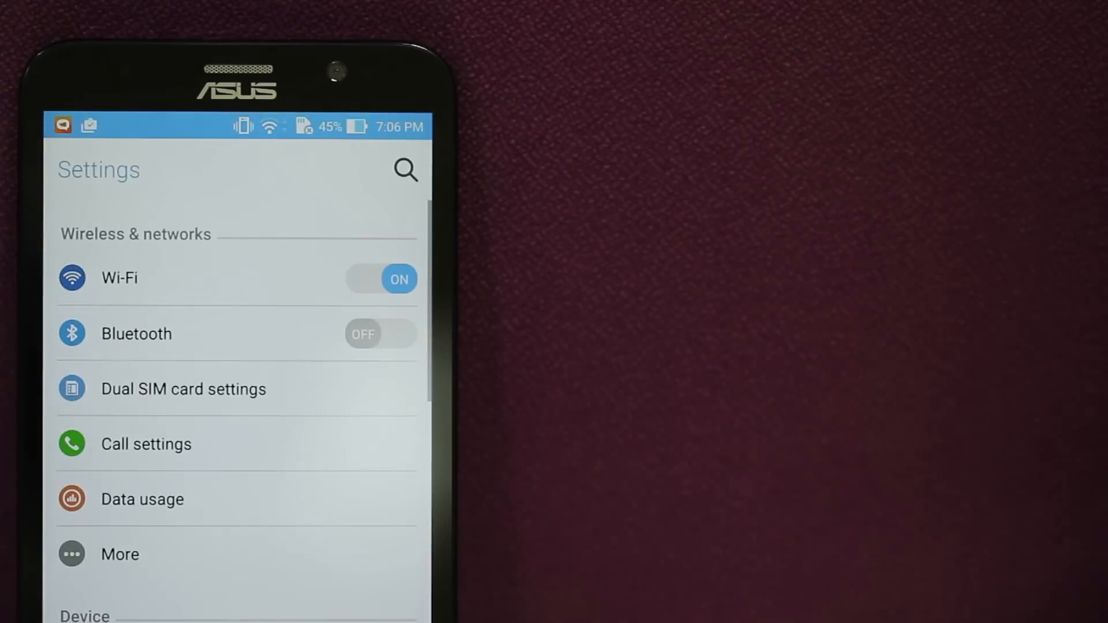
- Scroll the settings list to the Device section and choose an entry
scroll(down, 3)
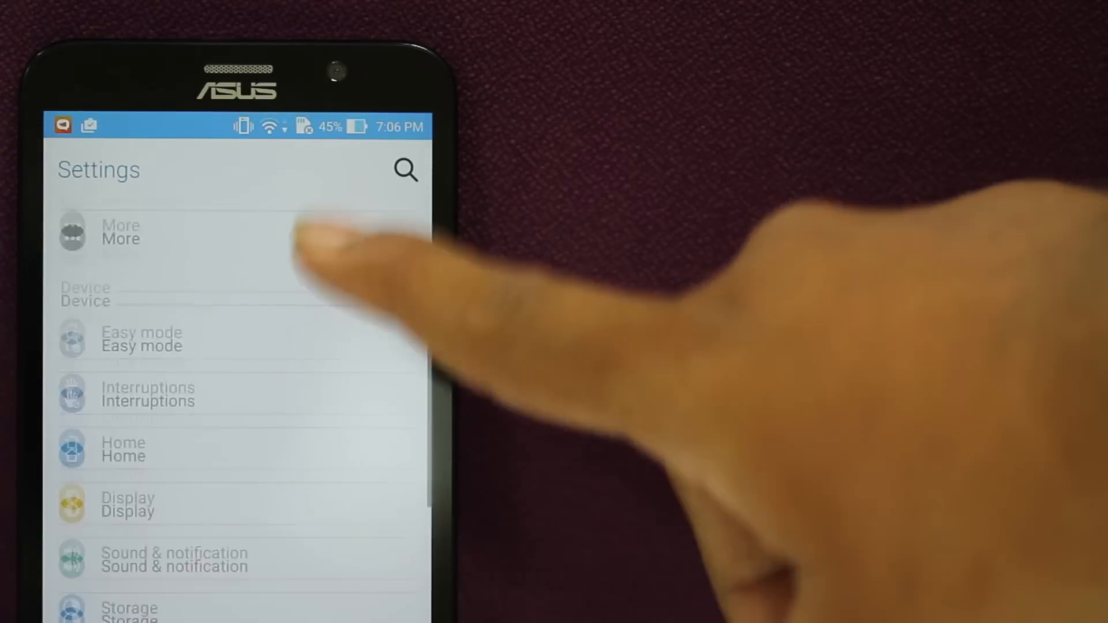
click(128, 609)
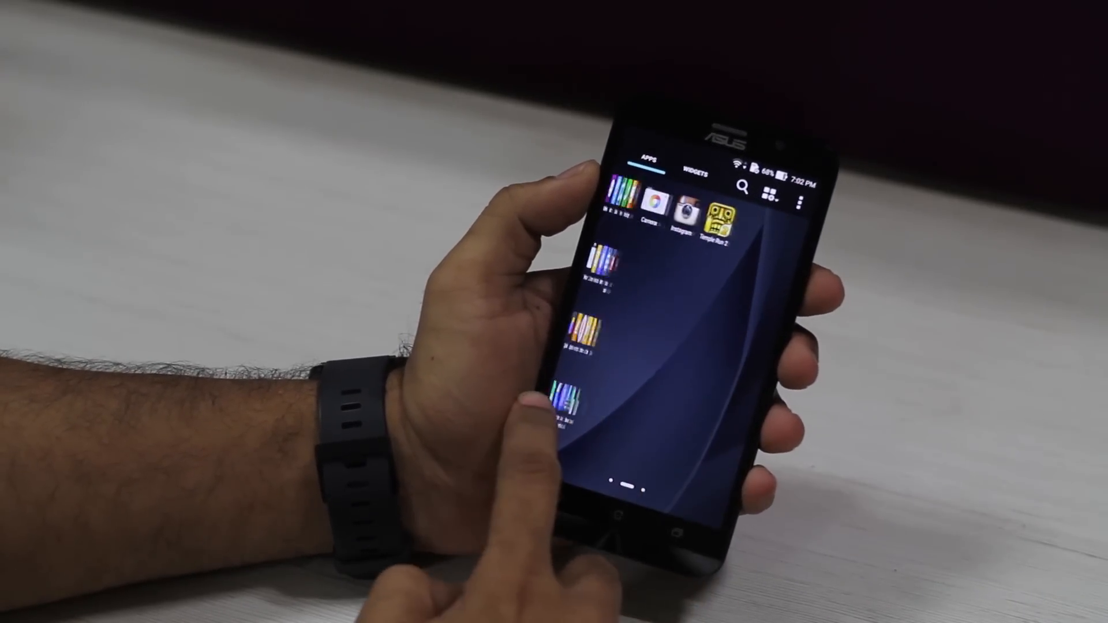
- Swipe the app drawer back to its first page of apps
scroll(right, 3)
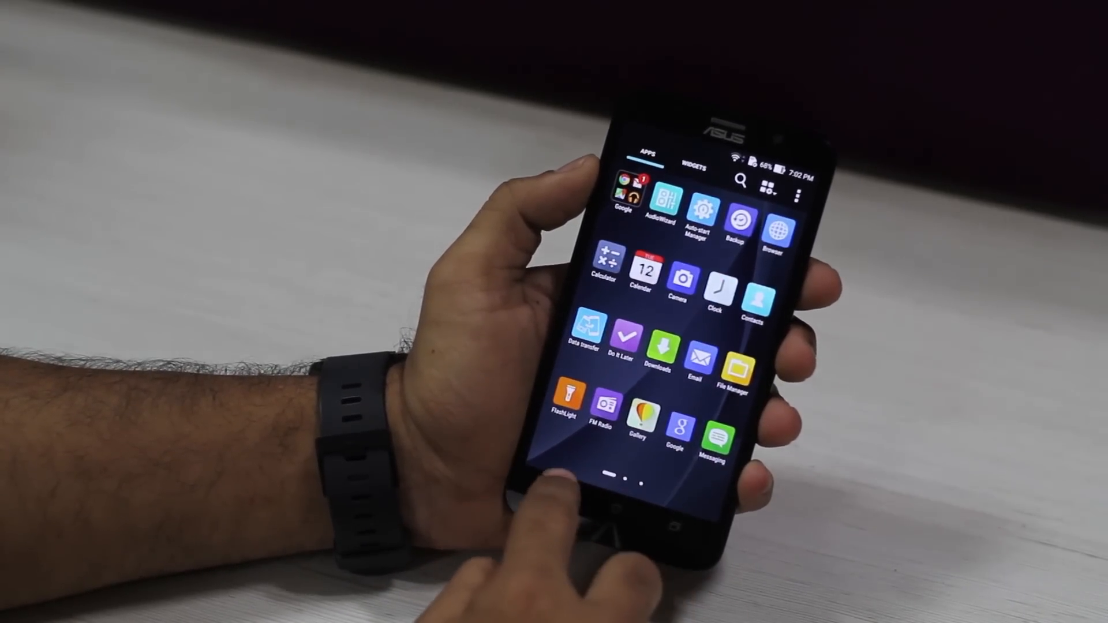